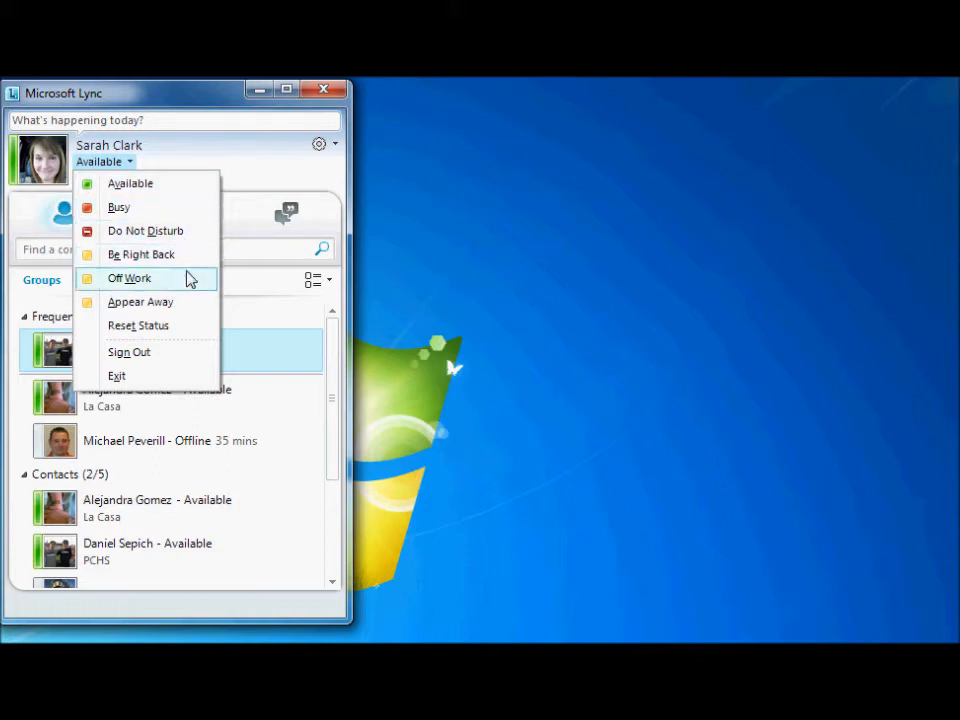
mouse_move(192, 98)
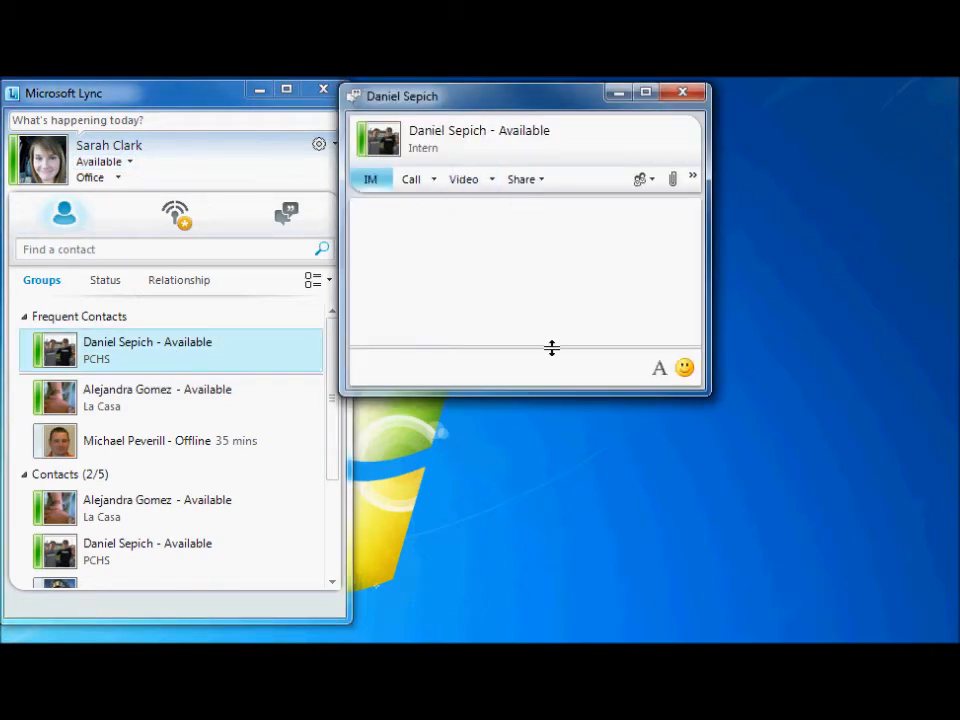
left_click(516, 368)
type("Hello Dan")
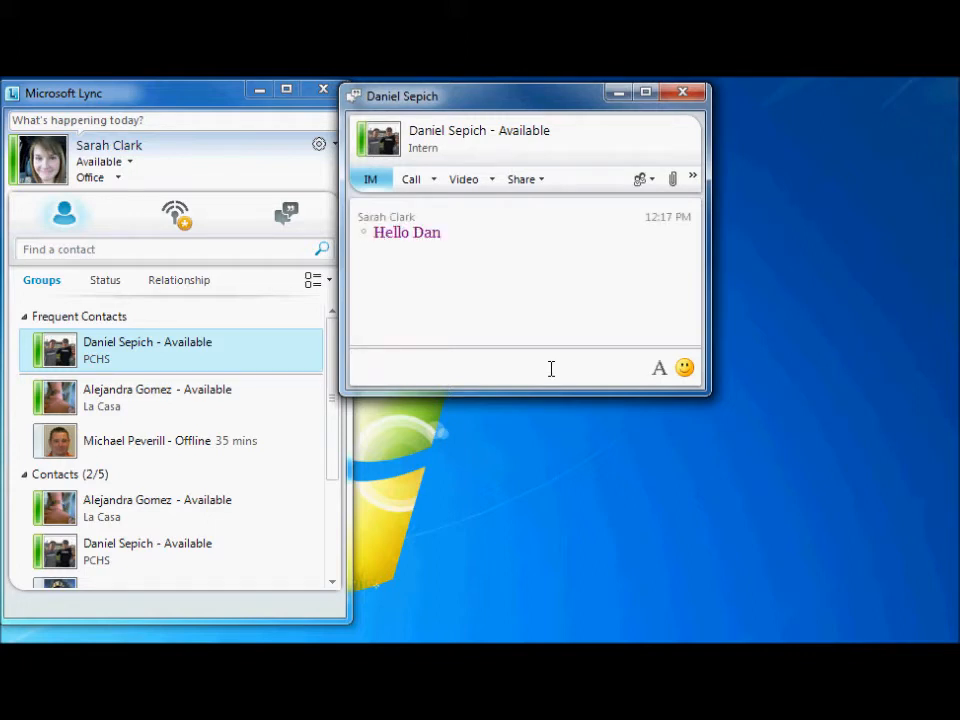
mouse_move(536, 372)
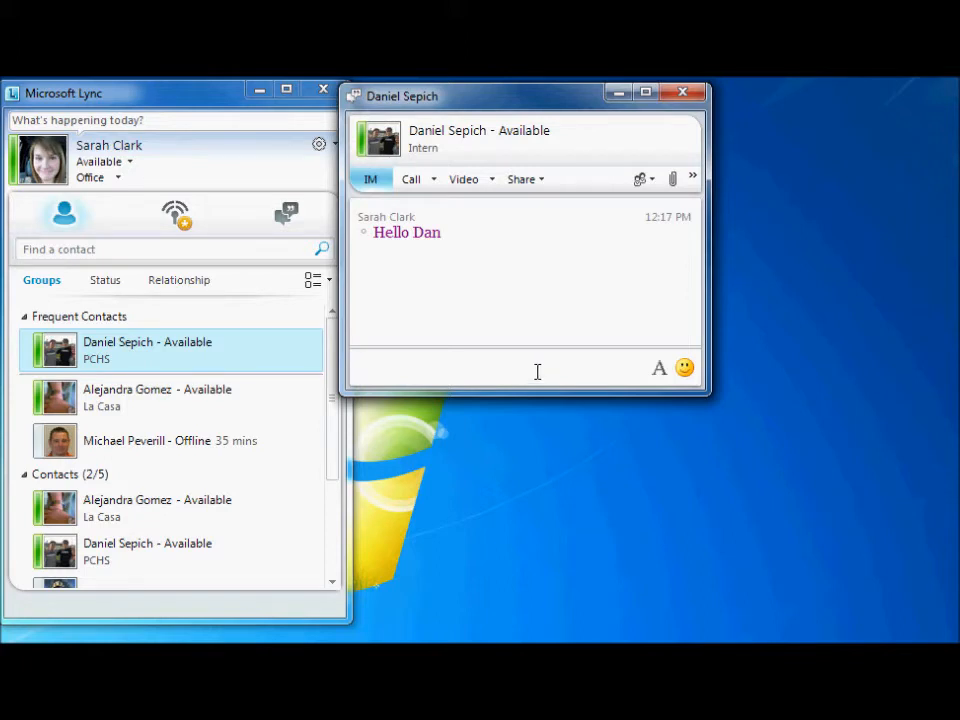
mouse_move(554, 370)
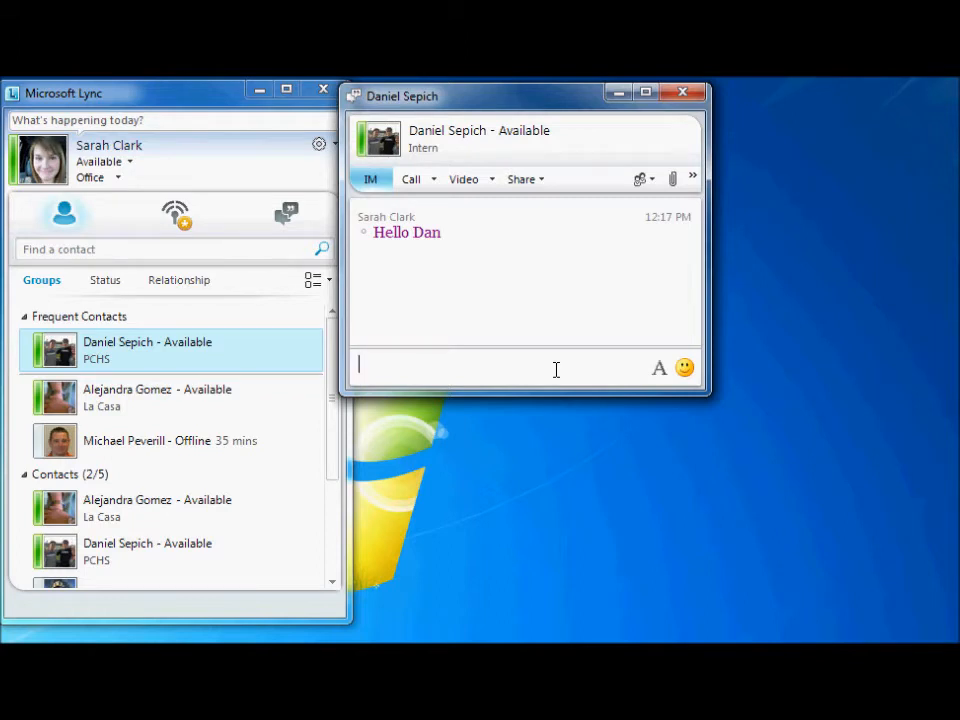
Review the message colour and font panel, see Daniel's "Hey" reply, and close the conversation
left_click(658, 368)
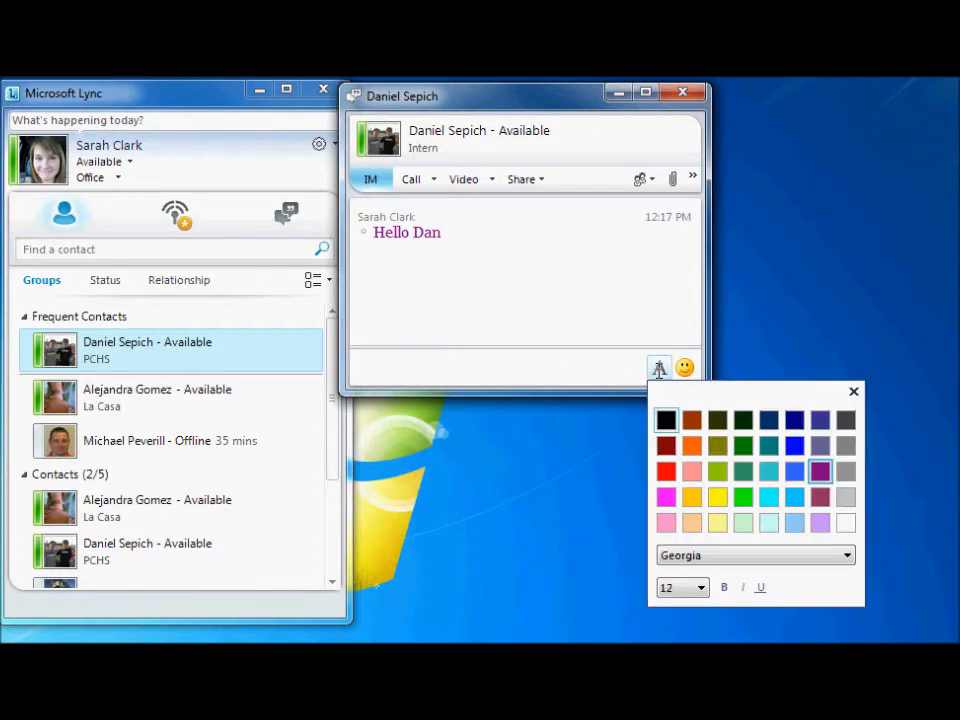
mouse_move(742, 472)
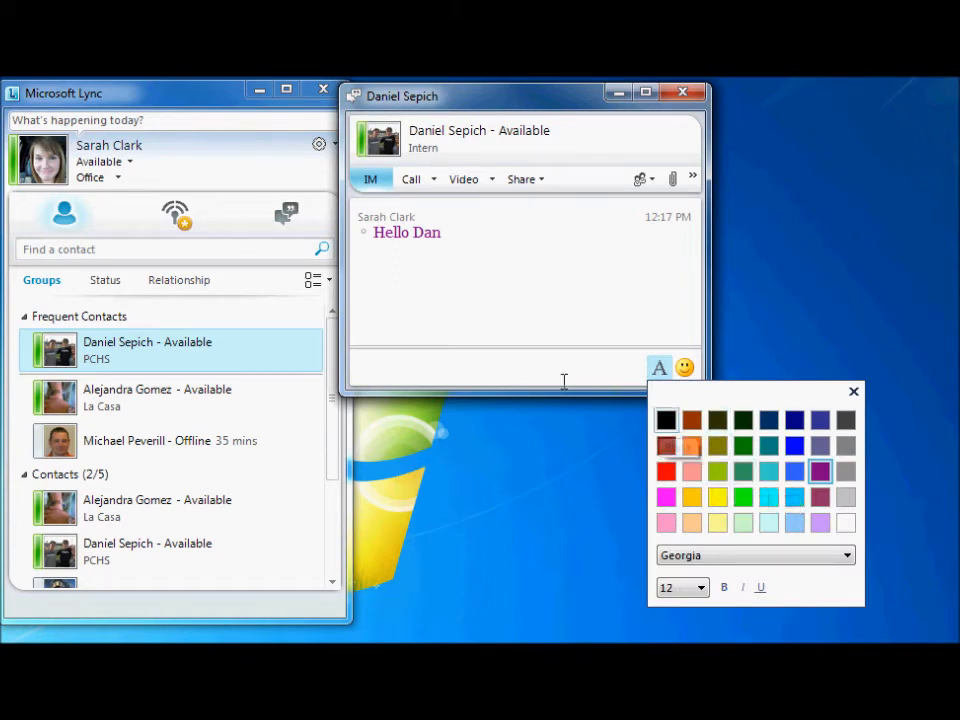
left_click(852, 390)
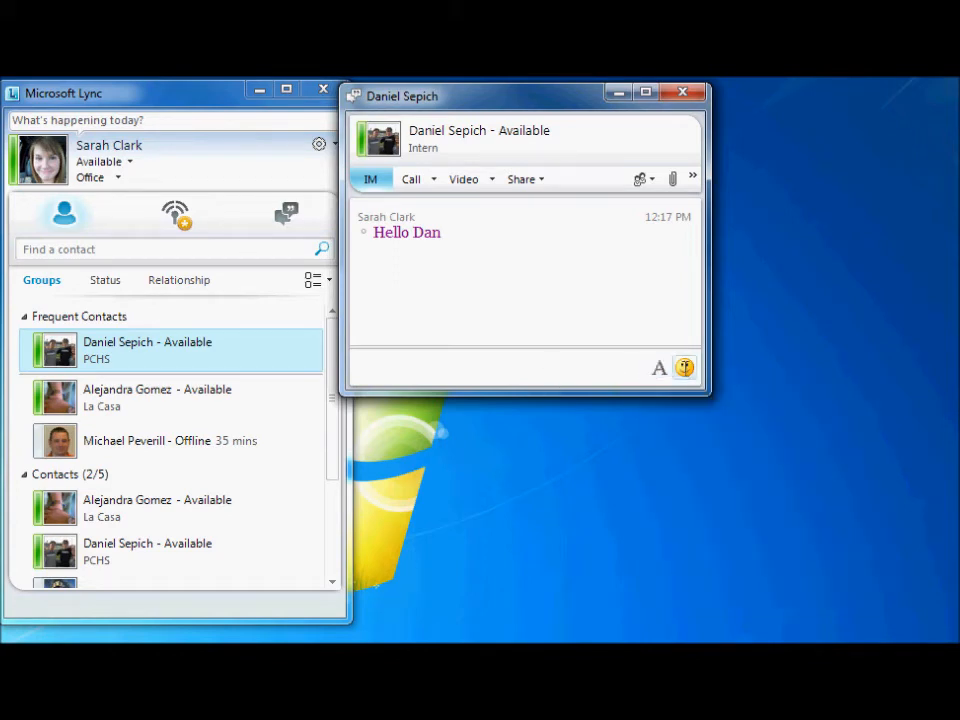
left_click(684, 366)
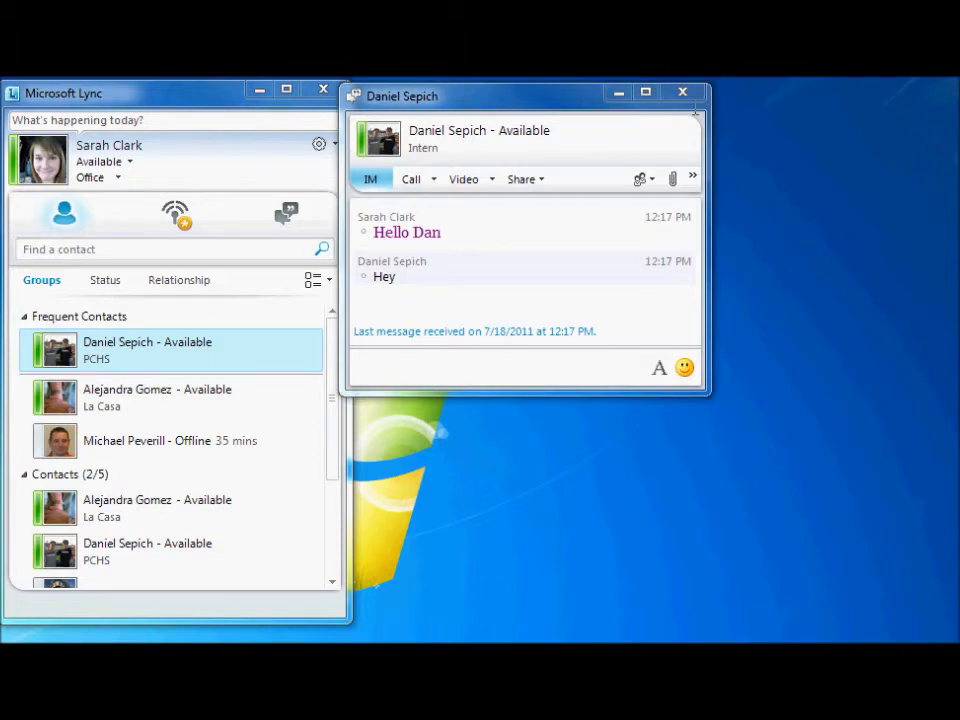
left_click(682, 92)
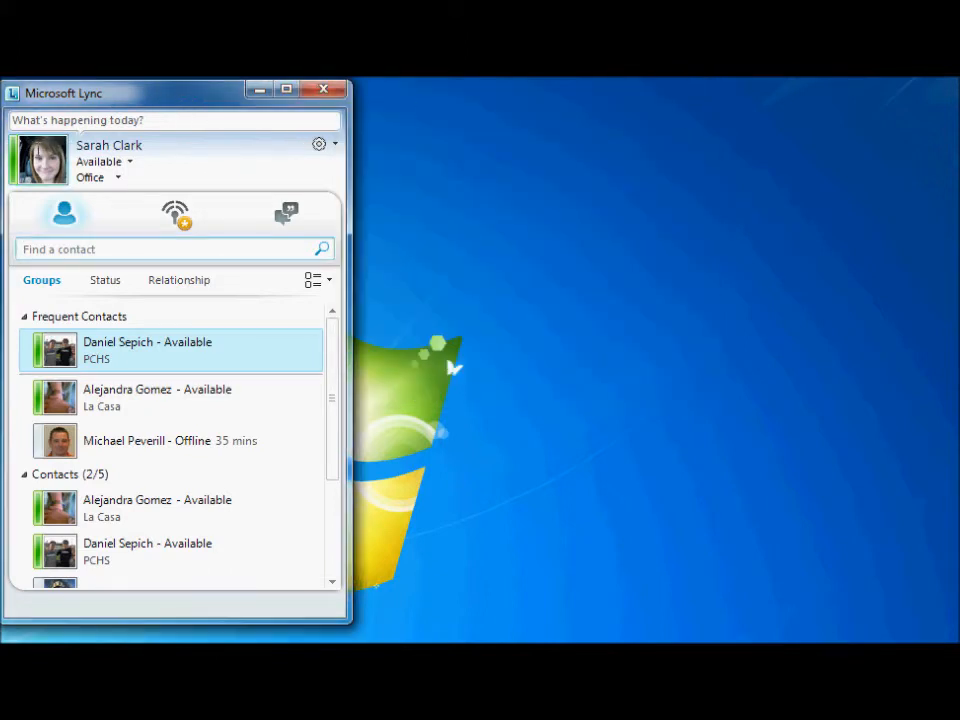
In Options > General, set the IM font to Goudy Old Style Italic, size 12, purple
left_click(318, 144)
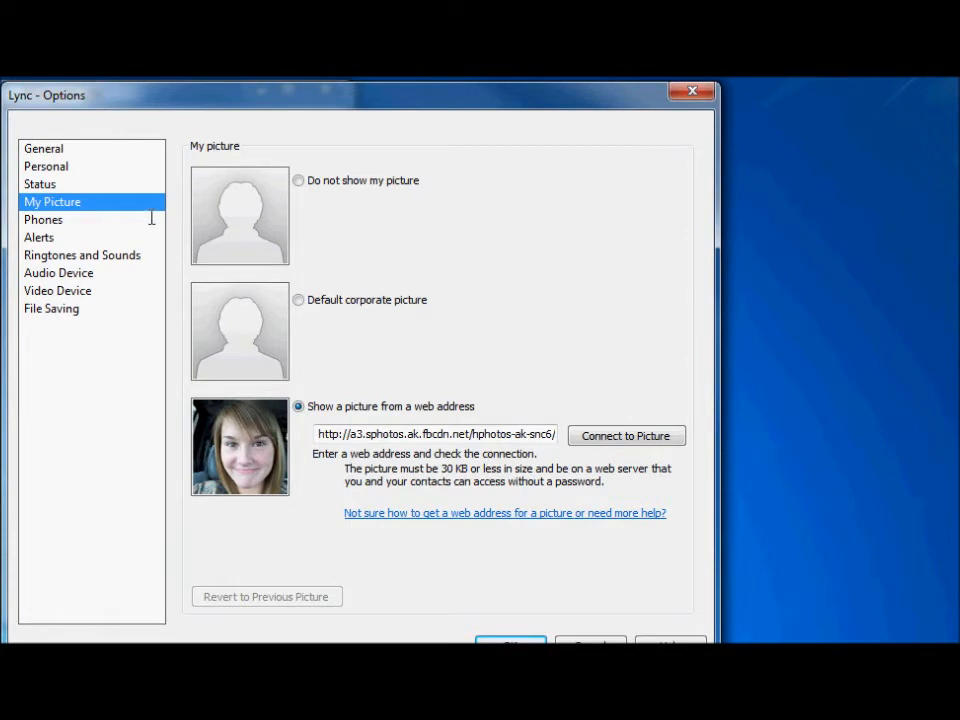
mouse_move(176, 258)
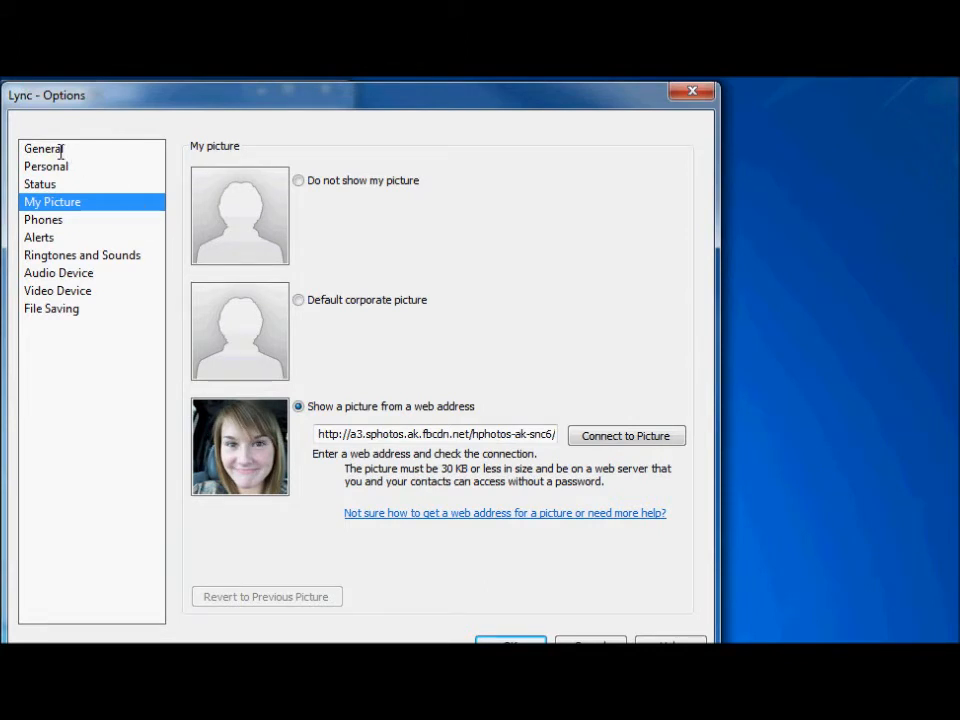
left_click(44, 148)
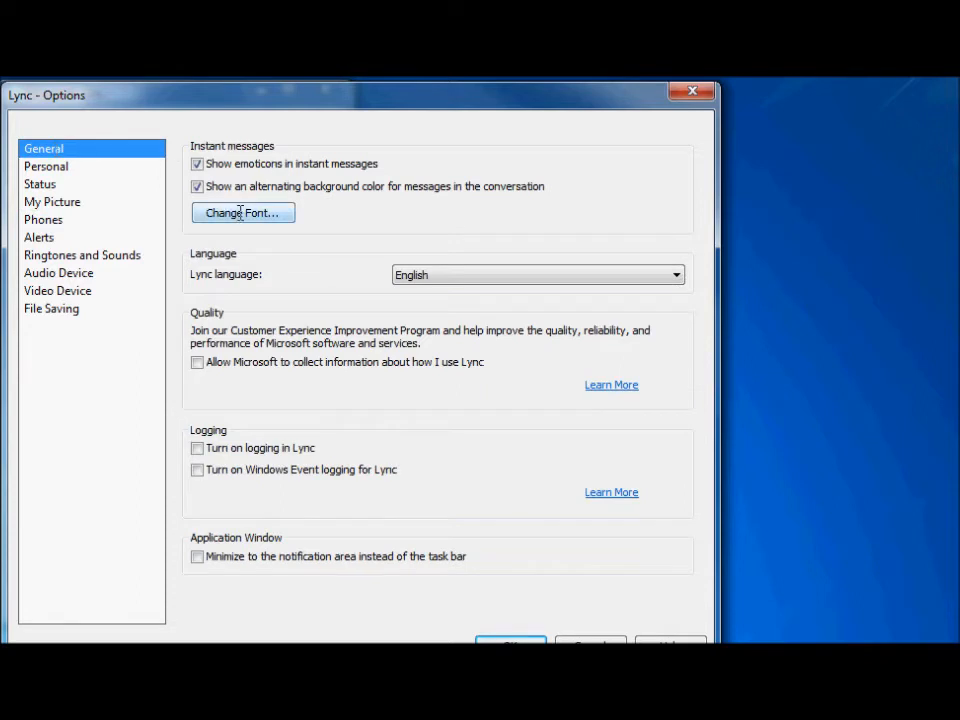
left_click(242, 212)
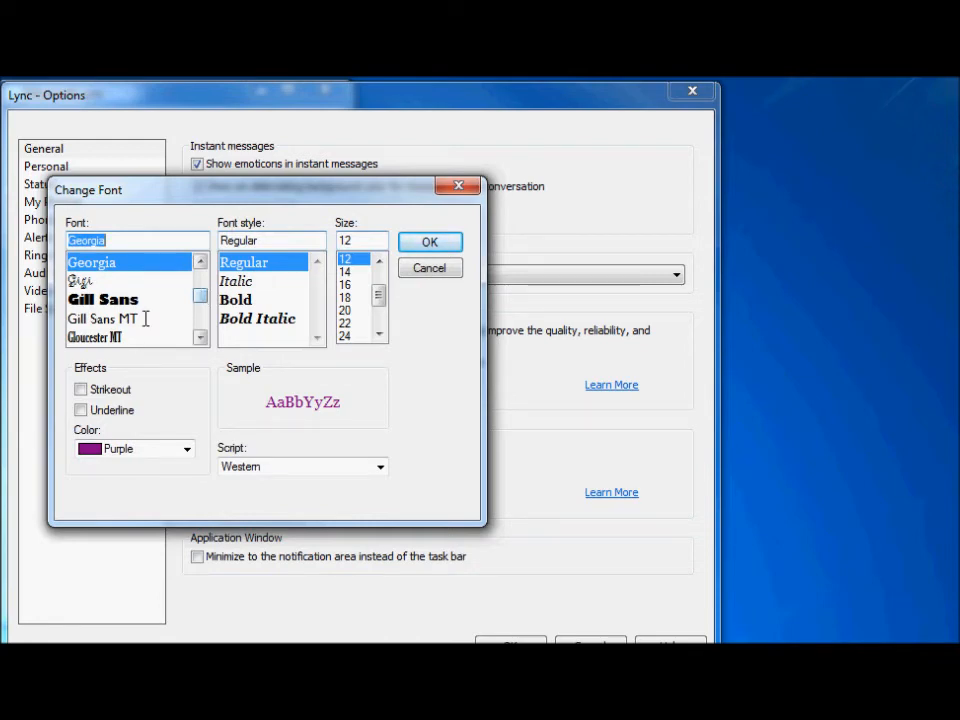
scroll("down", 3)
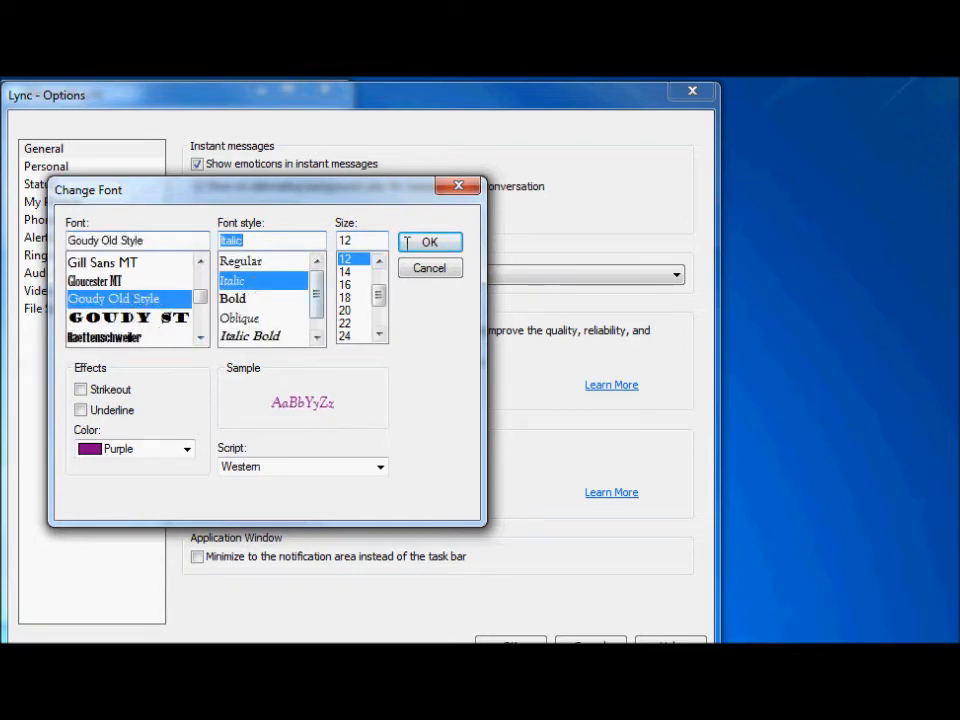
left_click(428, 242)
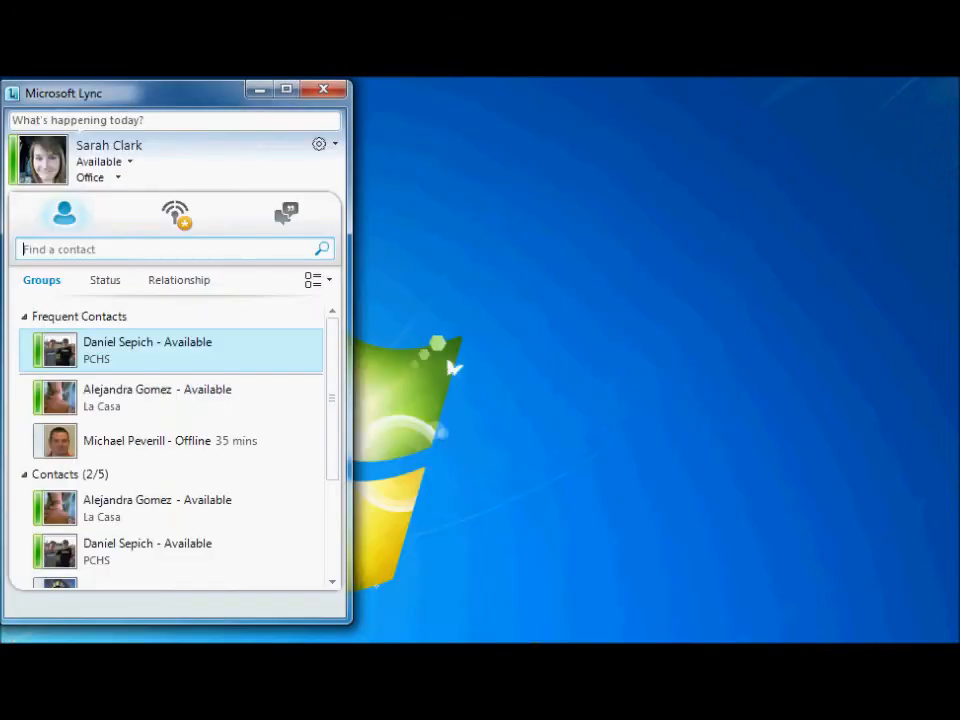
mouse_move(382, 456)
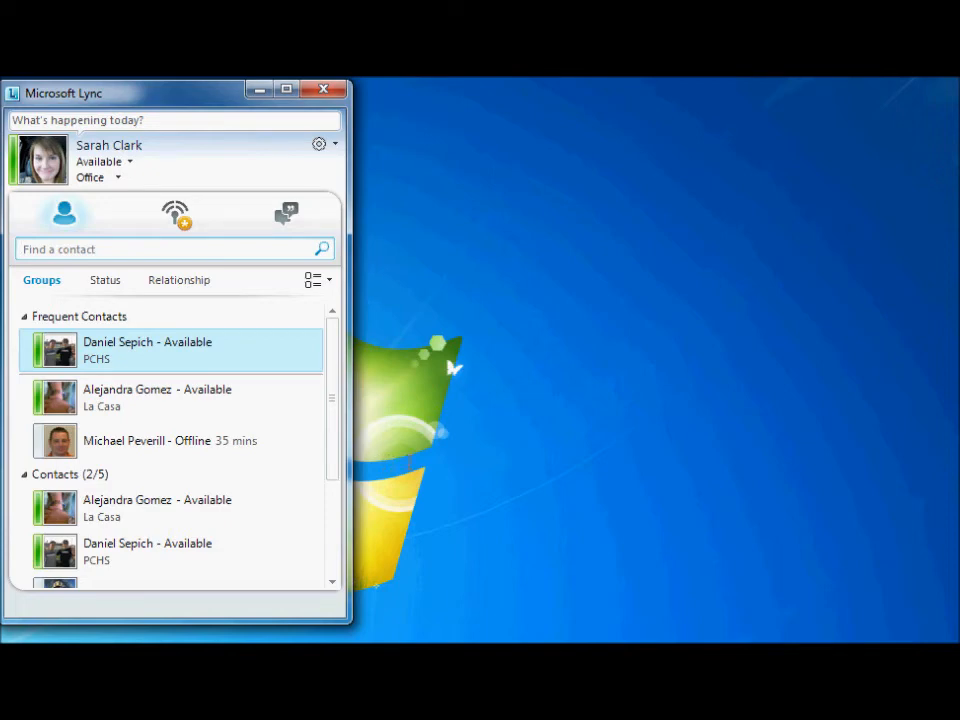
mouse_move(400, 448)
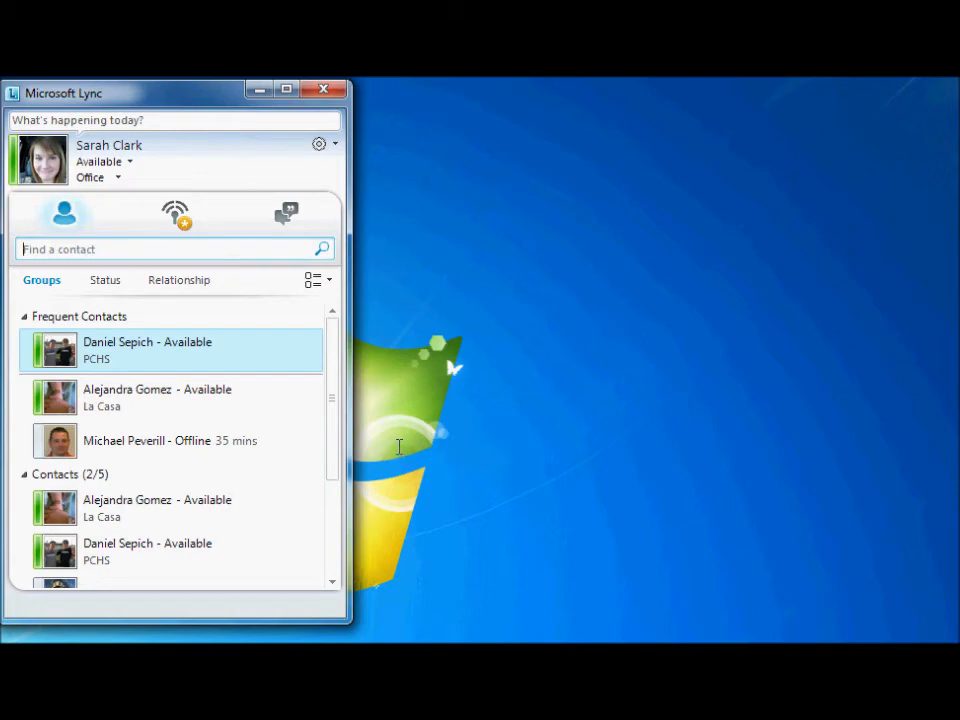
mouse_move(396, 456)
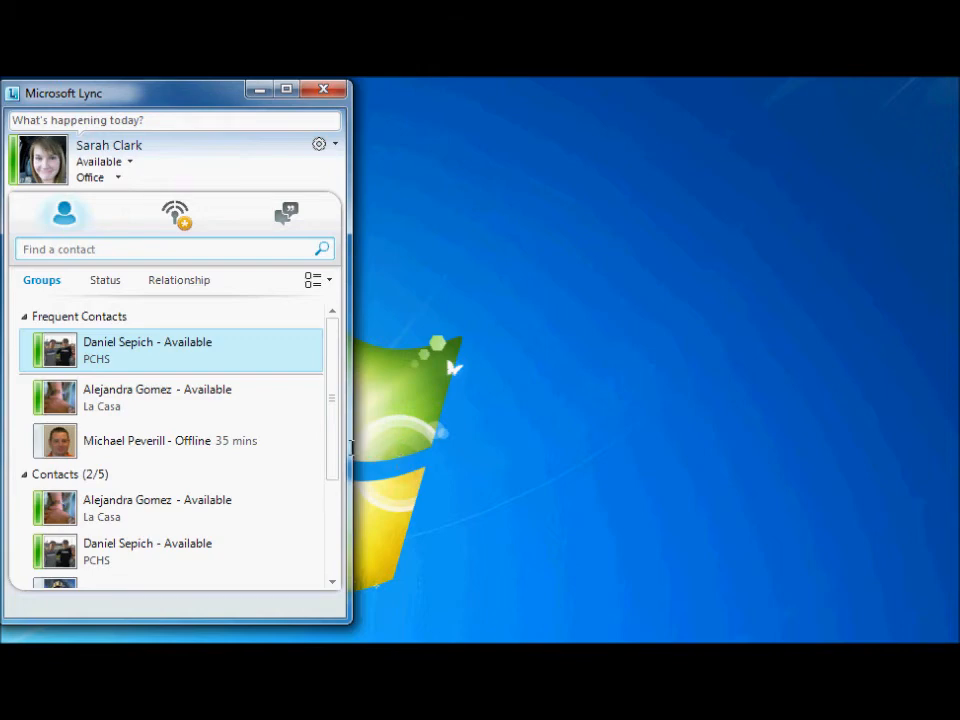
mouse_move(170, 350)
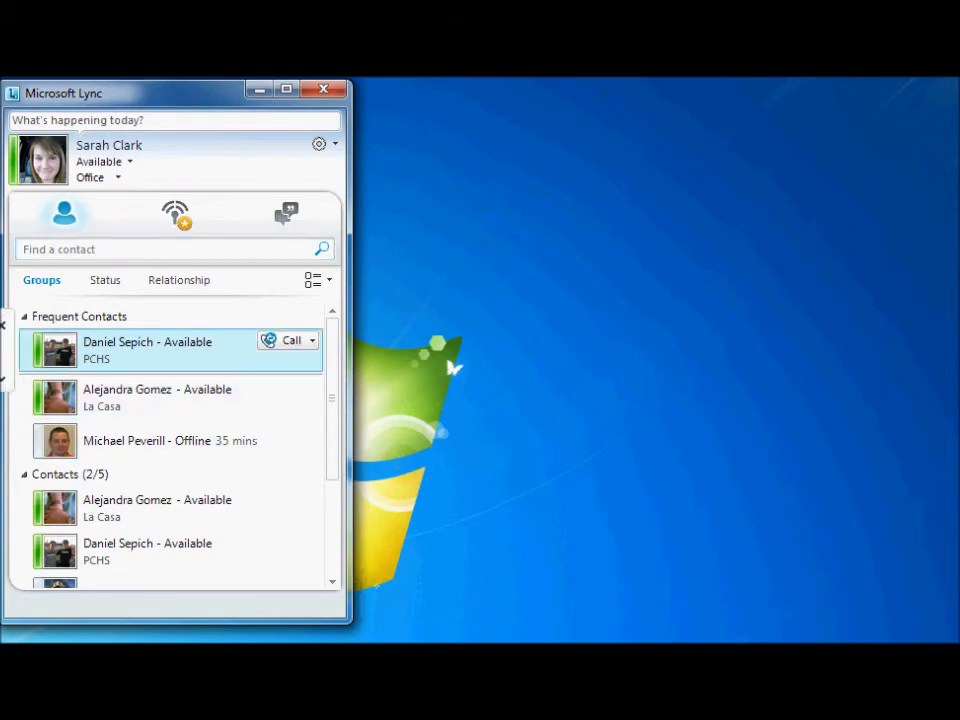
mouse_move(56, 350)
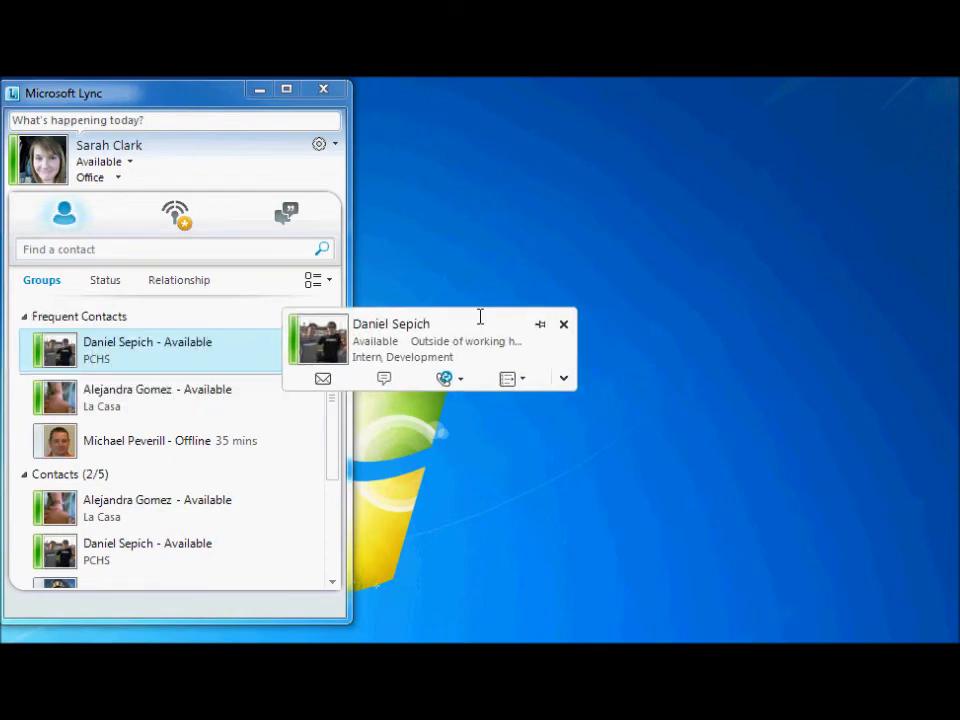
mouse_move(170, 356)
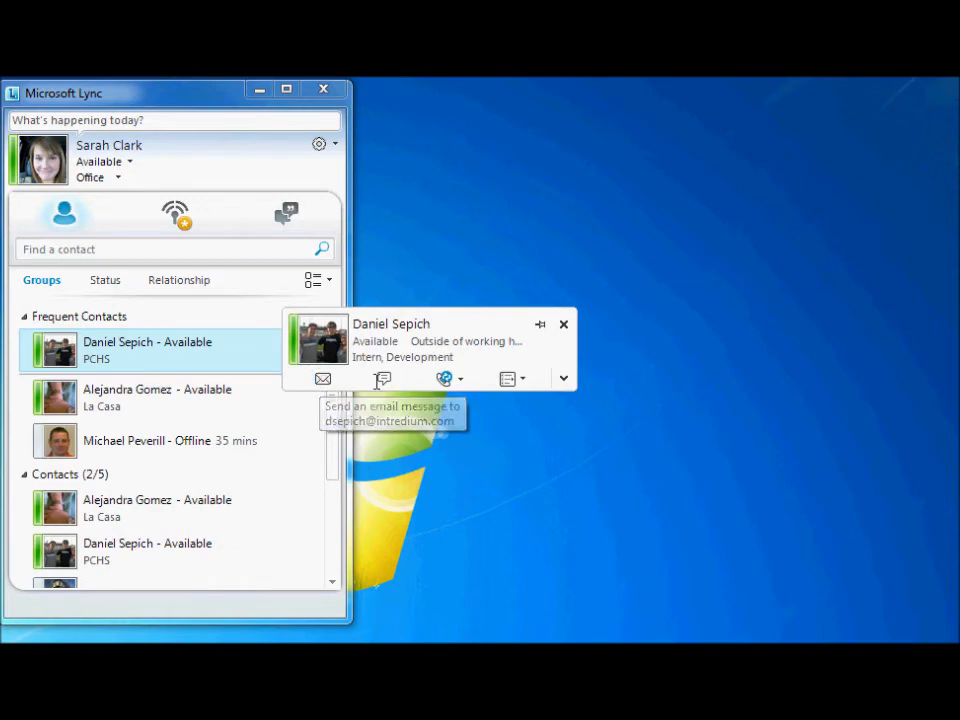
mouse_move(442, 380)
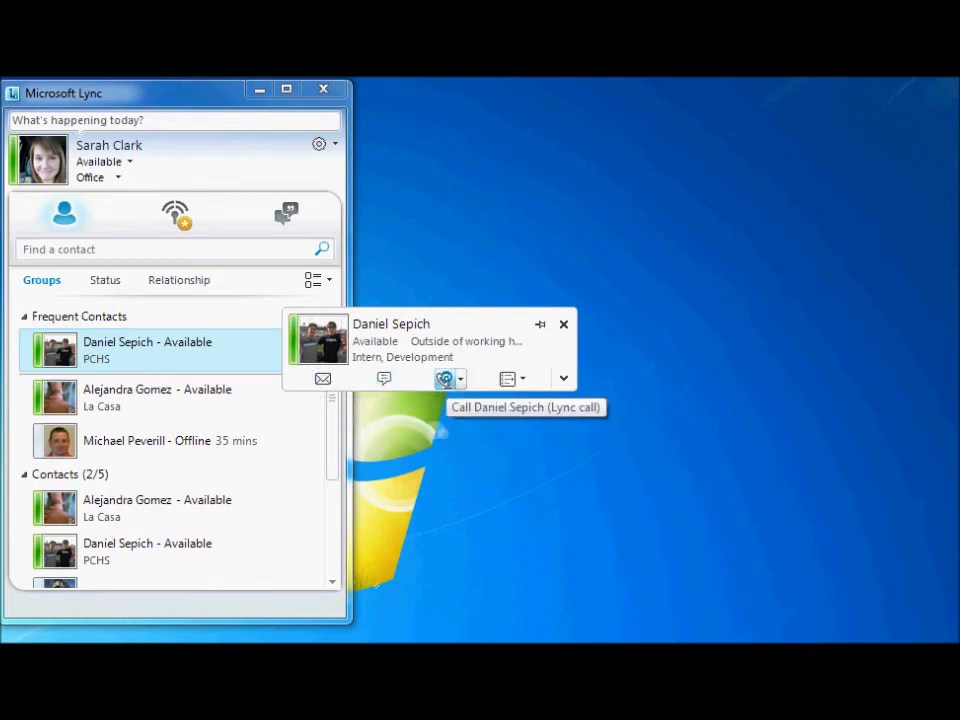
mouse_move(506, 380)
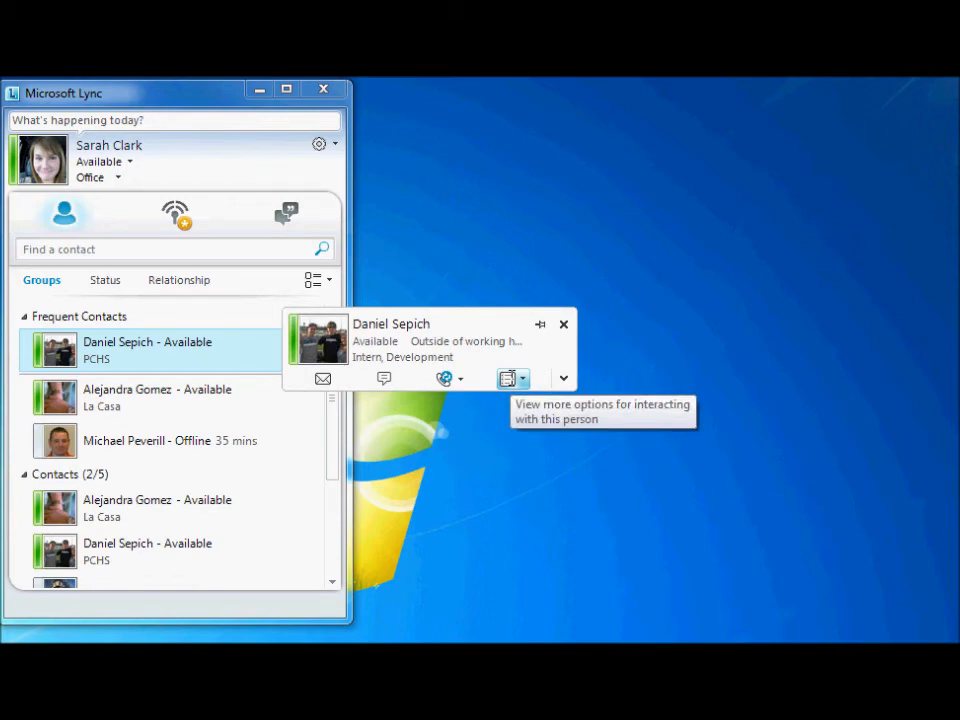
mouse_move(384, 378)
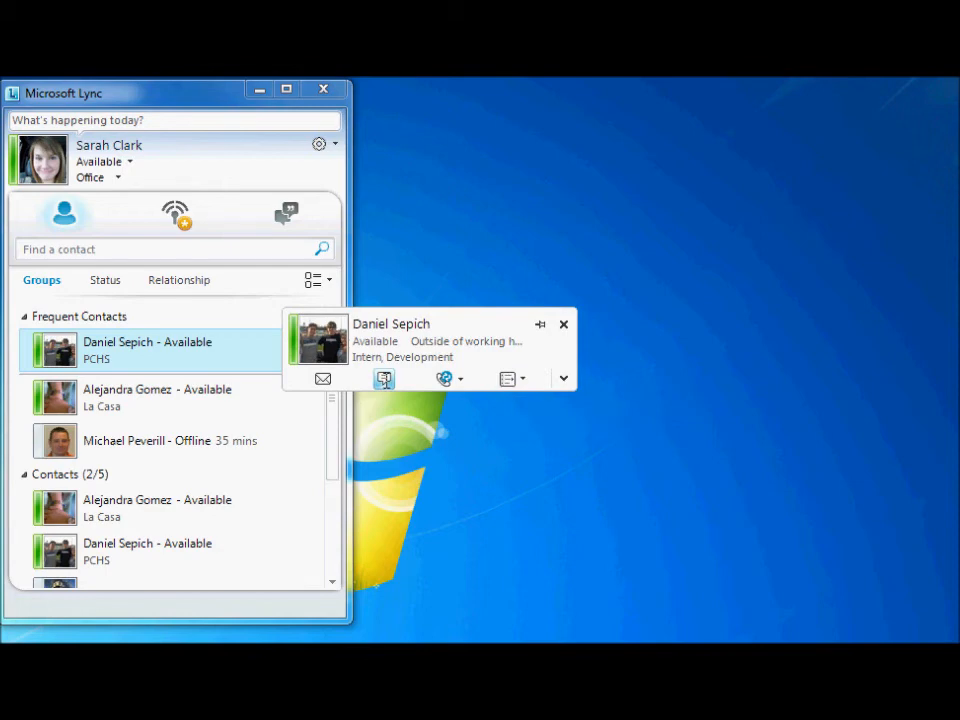
left_click(384, 380)
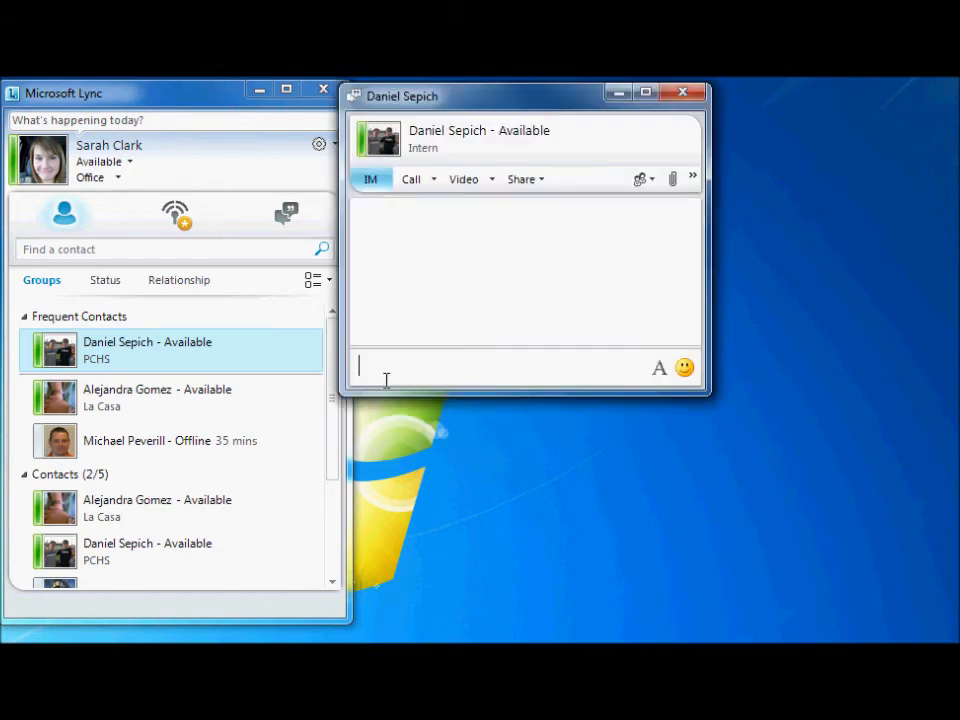
type("Hi d")
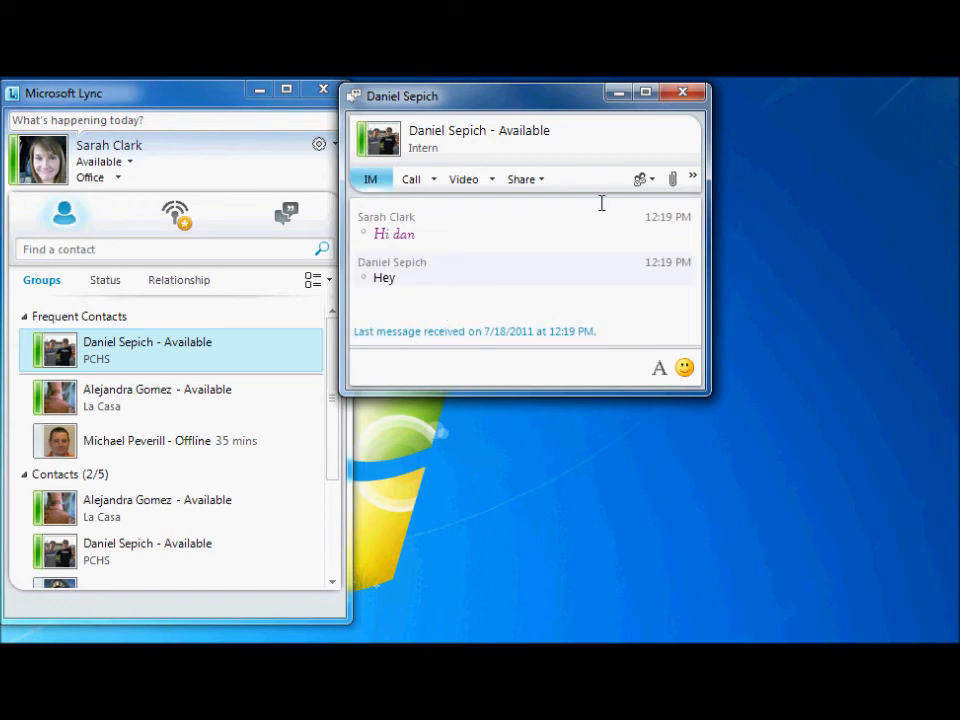
left_click(684, 92)
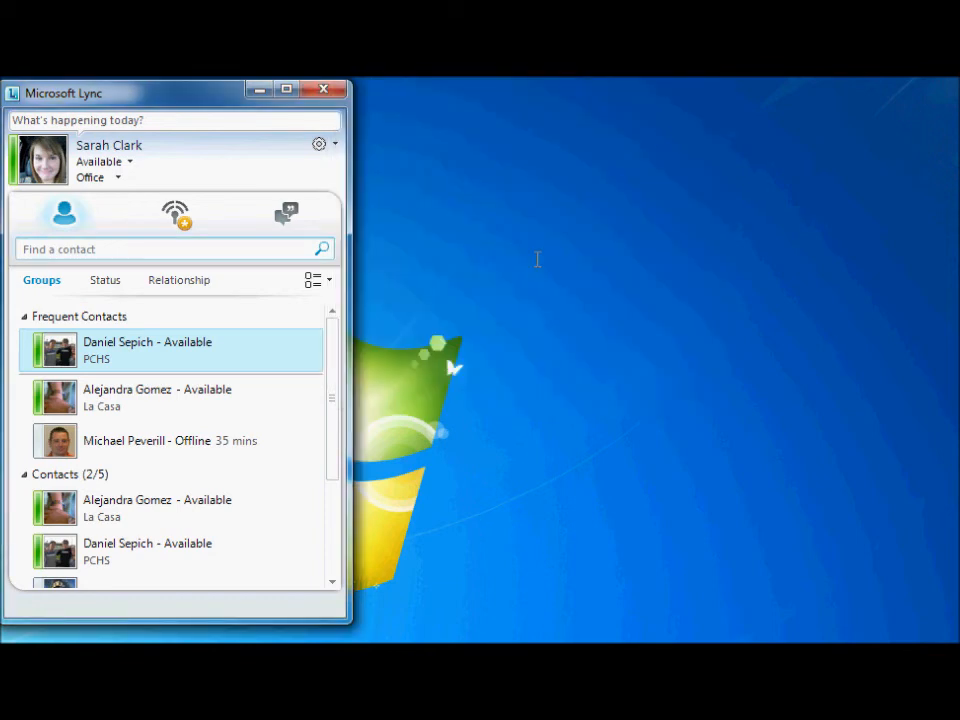
mouse_move(484, 250)
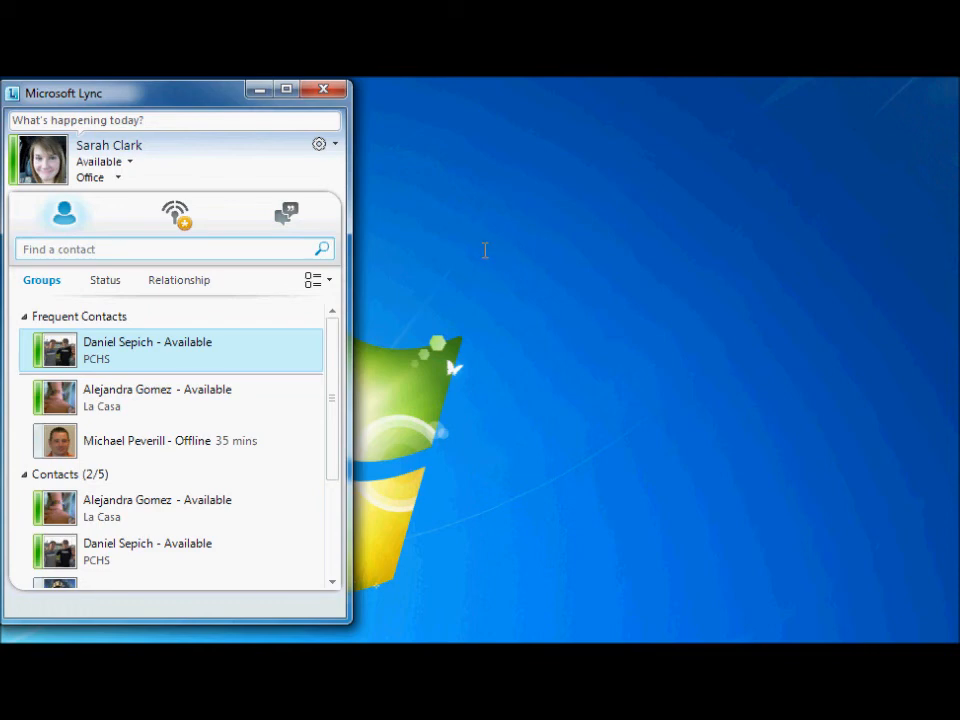
right_click(160, 350)
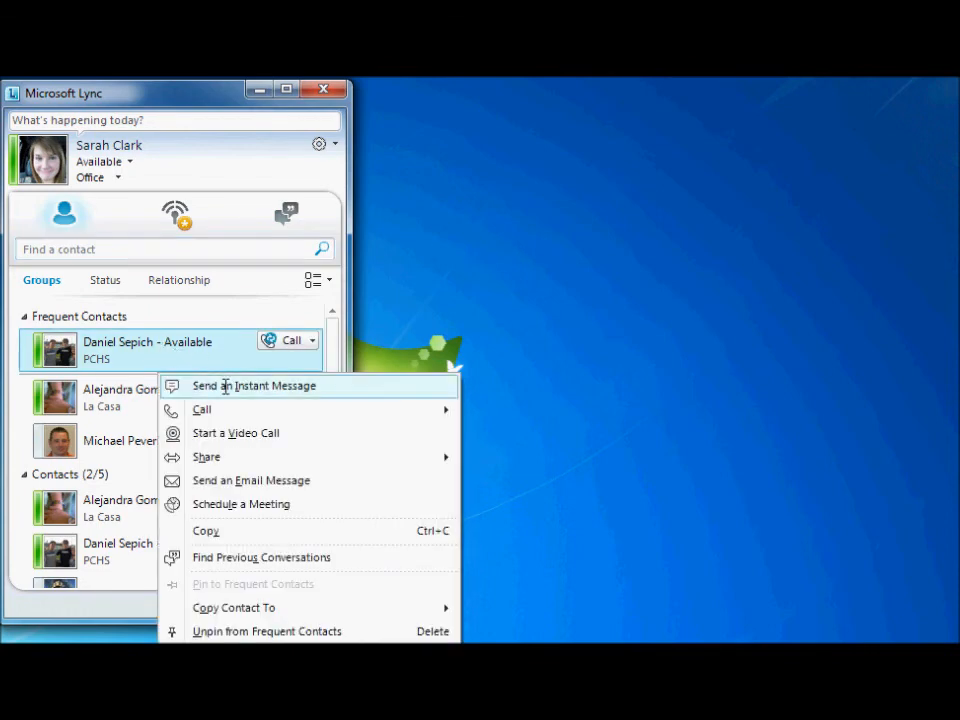
left_click(256, 386)
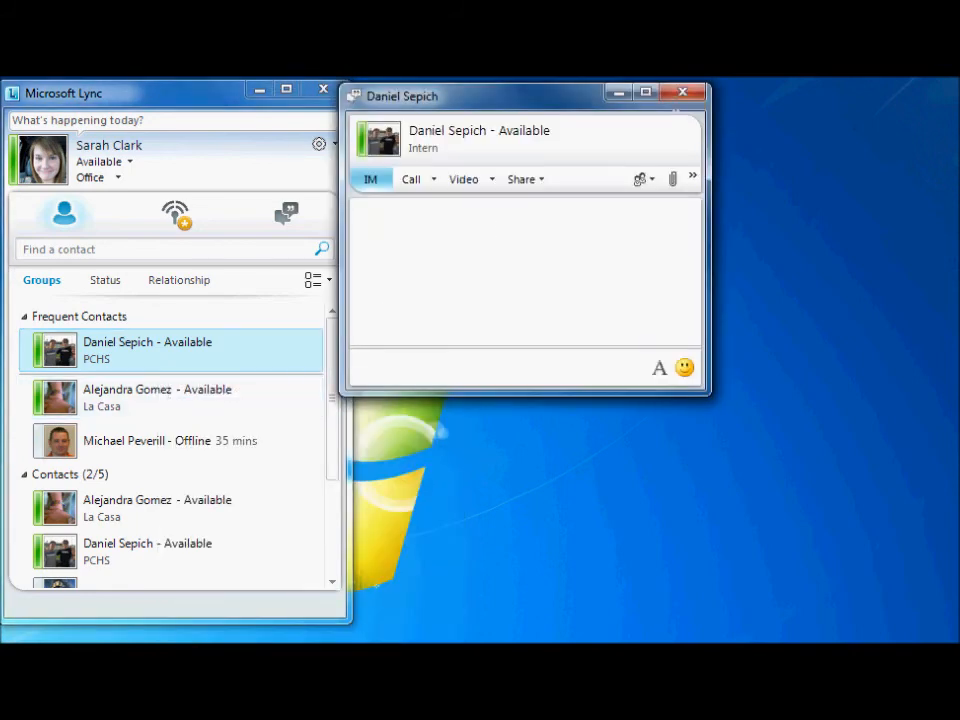
left_click(684, 92)
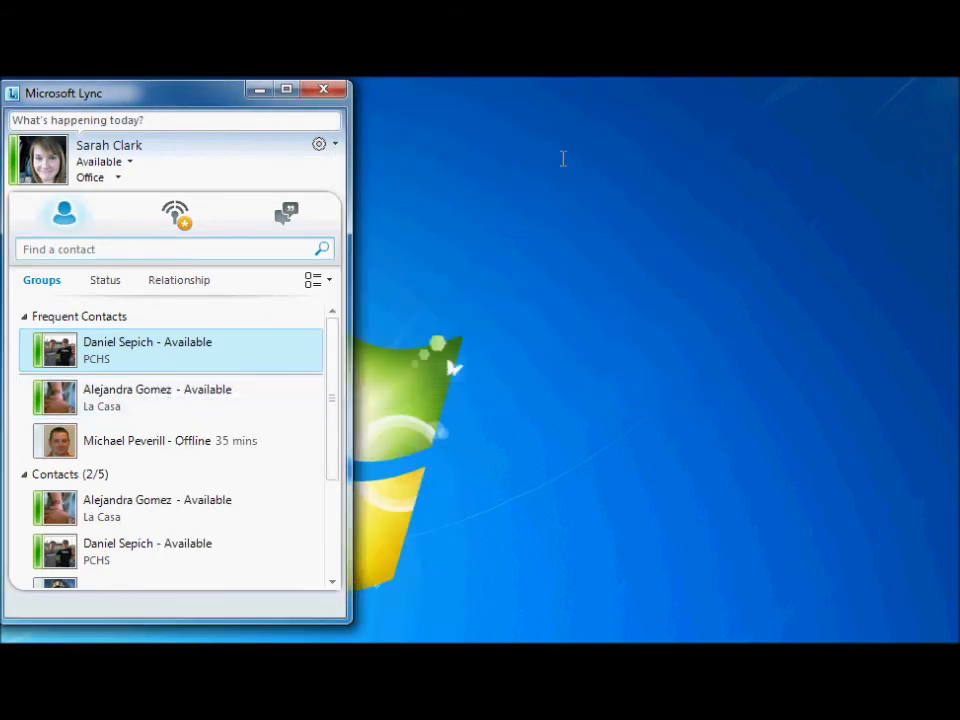
mouse_move(580, 180)
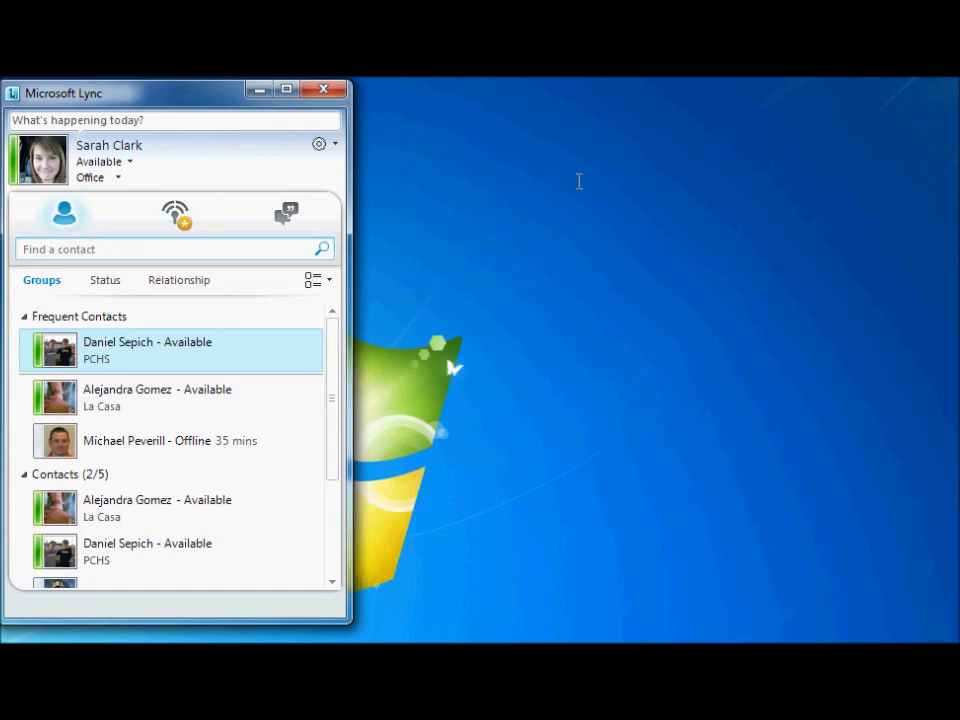